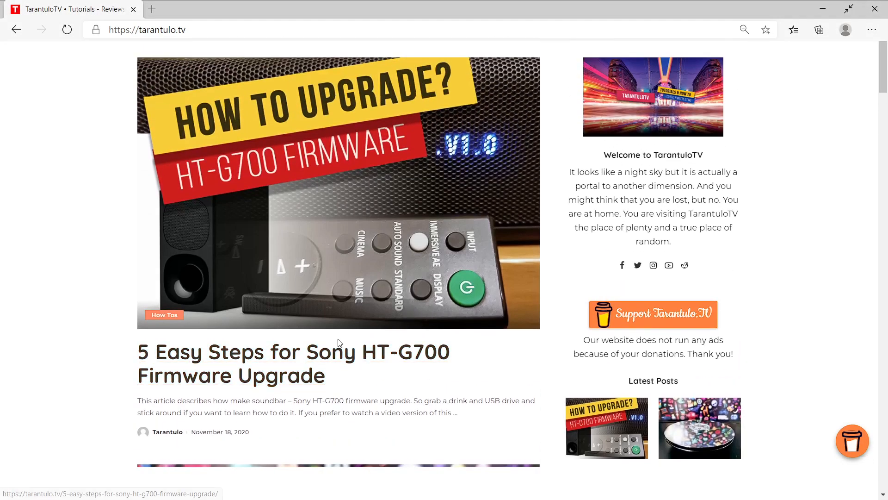
Open TarantuloTV's '5 Easy Steps for Sony HT-G700 Firmware Upgrade' article.
left_click(293, 363)
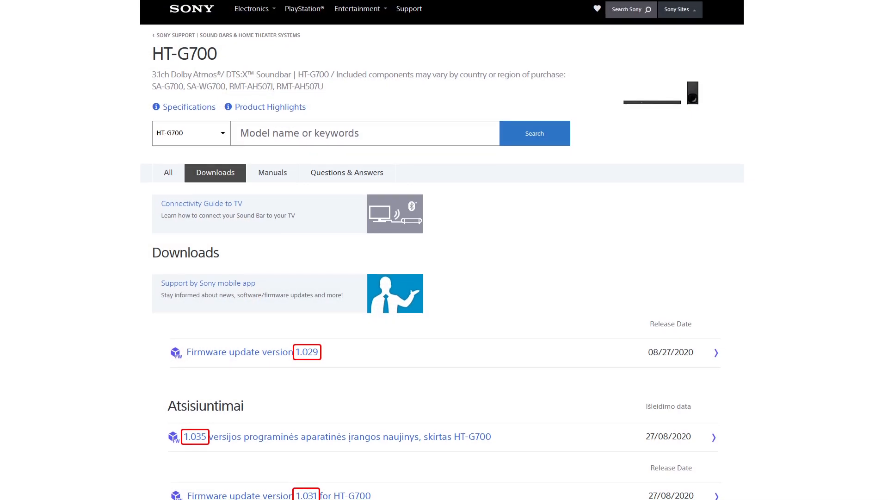
Scroll past the firmware versions, request a live chat from Sony's support bot, then open Google.
scroll("down", 3)
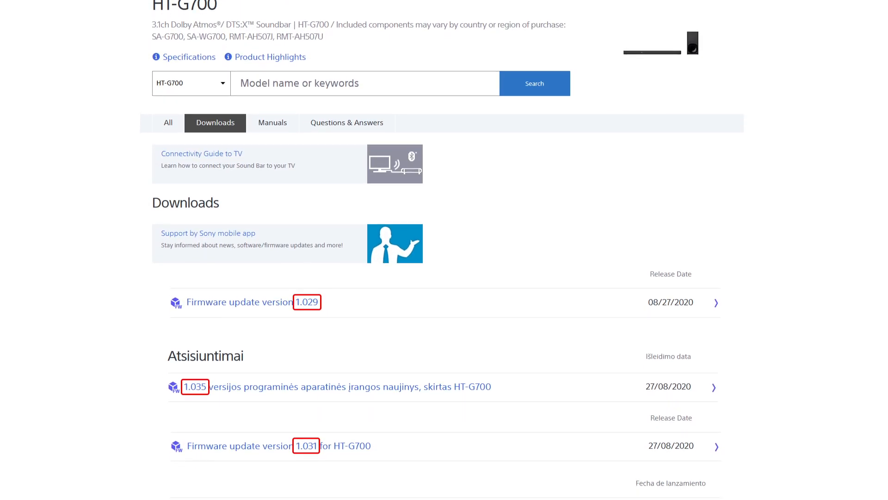
scroll("down", 3)
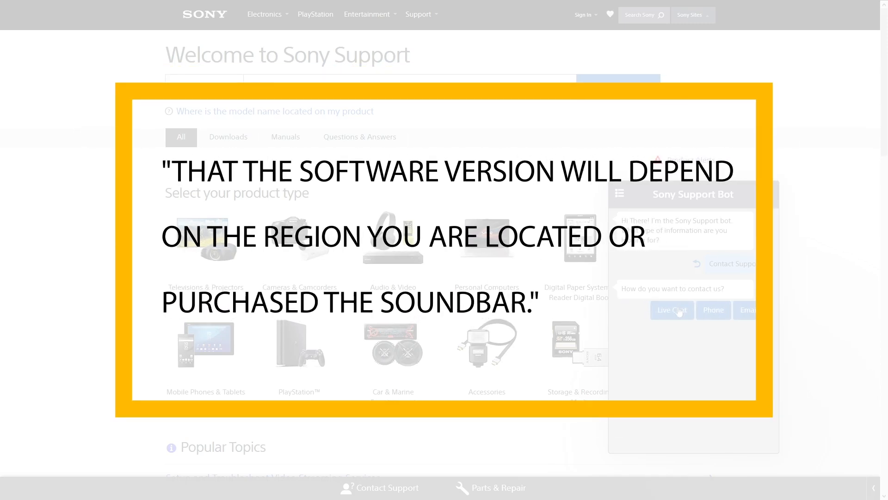
left_click(671, 310)
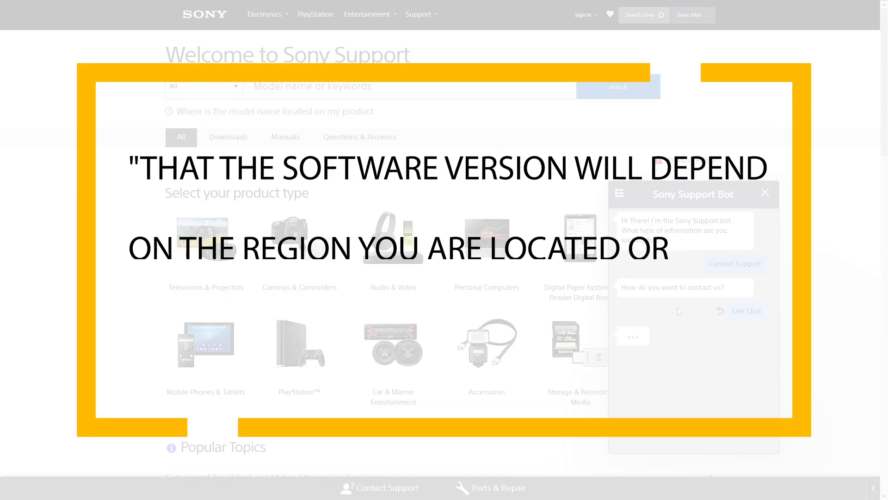
left_click(746, 310)
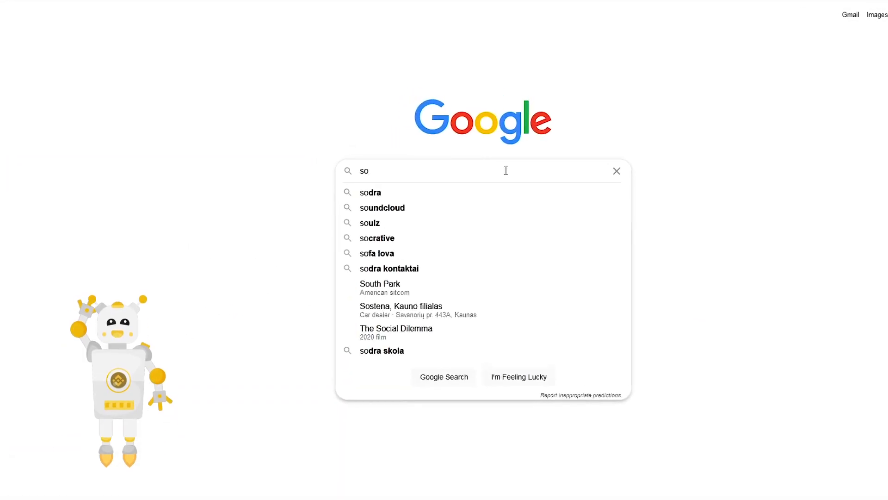
Search Google for 'sony uk', then start a search for 'sony de'.
type("sony uk")
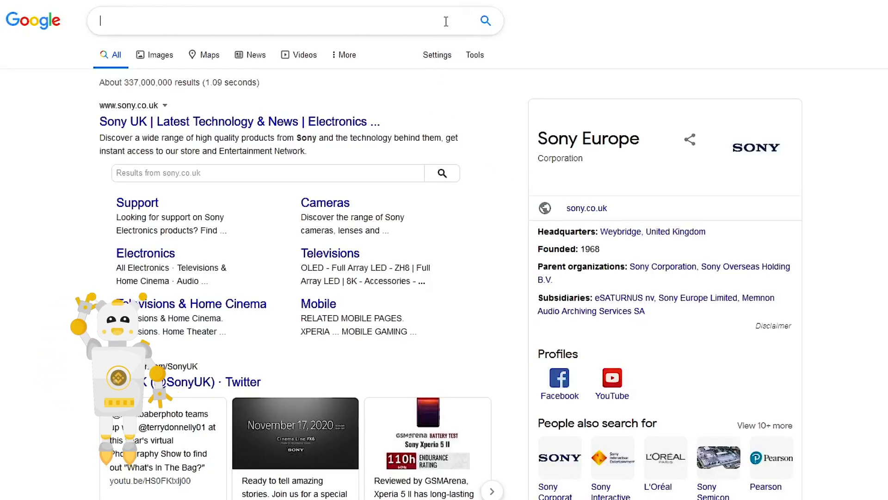
type("sony de")
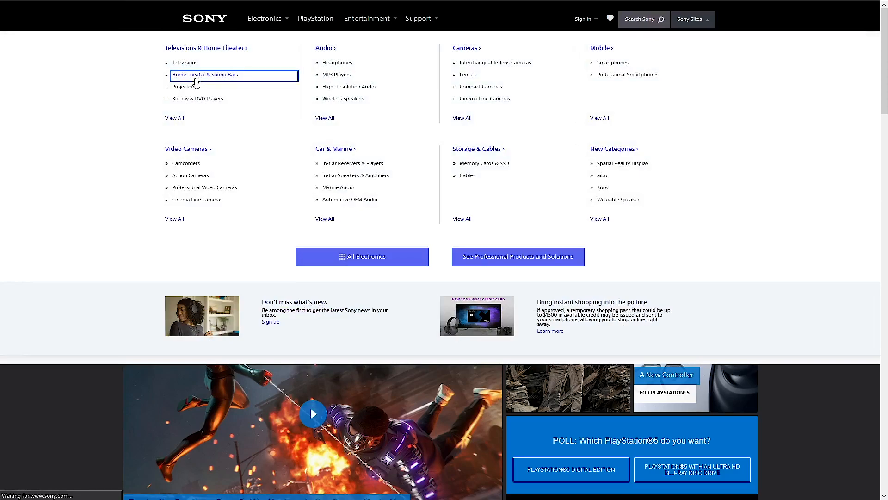
Browse Home Theater & Sound Bars to the HT-G700 soundbar and open its Downloads support page.
left_click(204, 74)
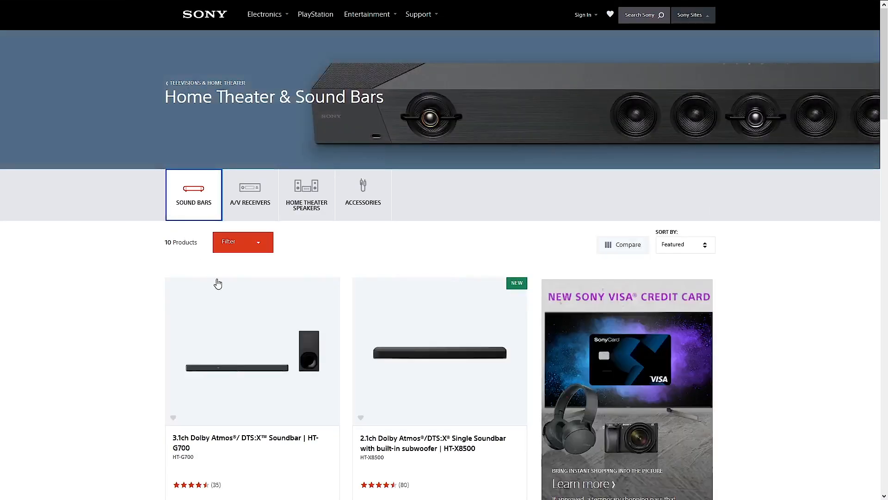
left_click(252, 351)
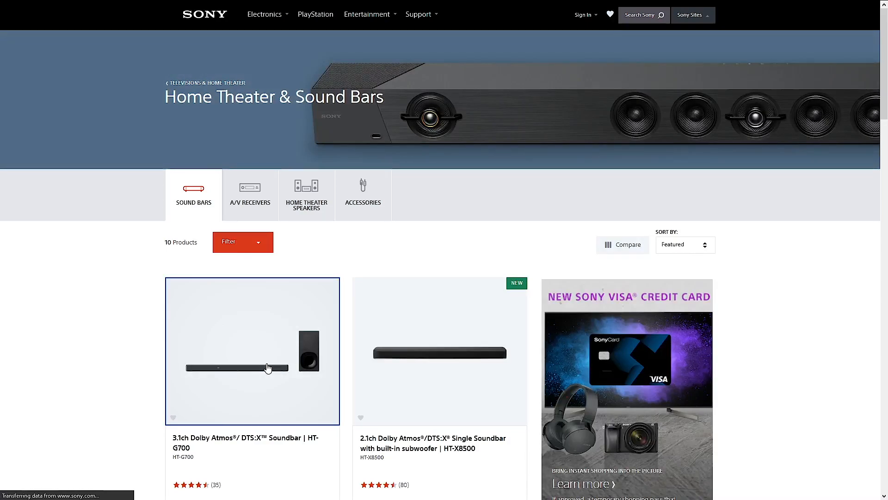
left_click(252, 351)
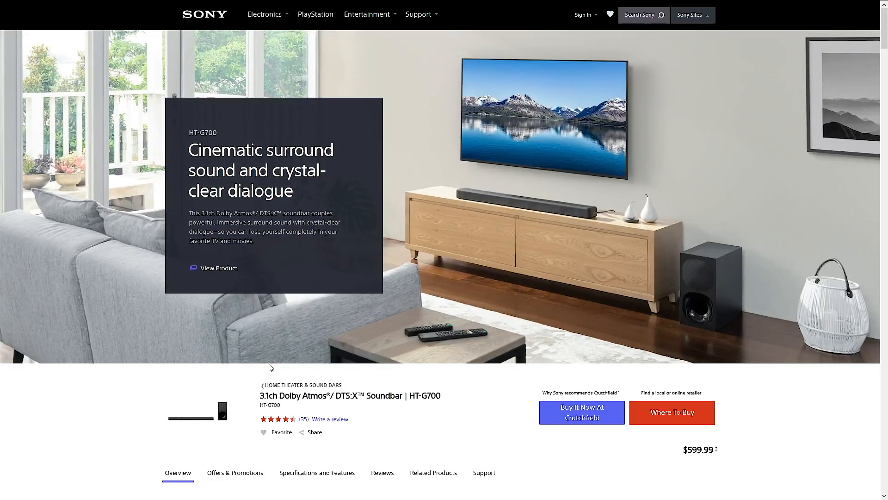
scroll("down", 3)
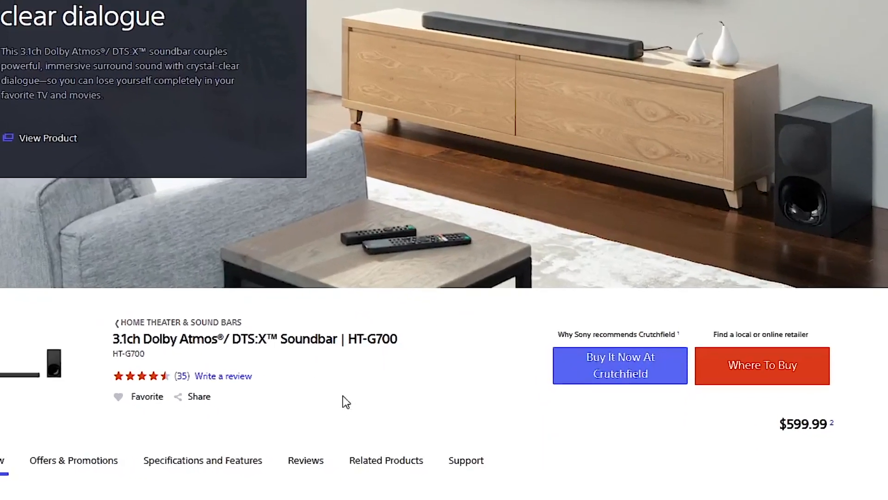
scroll("down", 3)
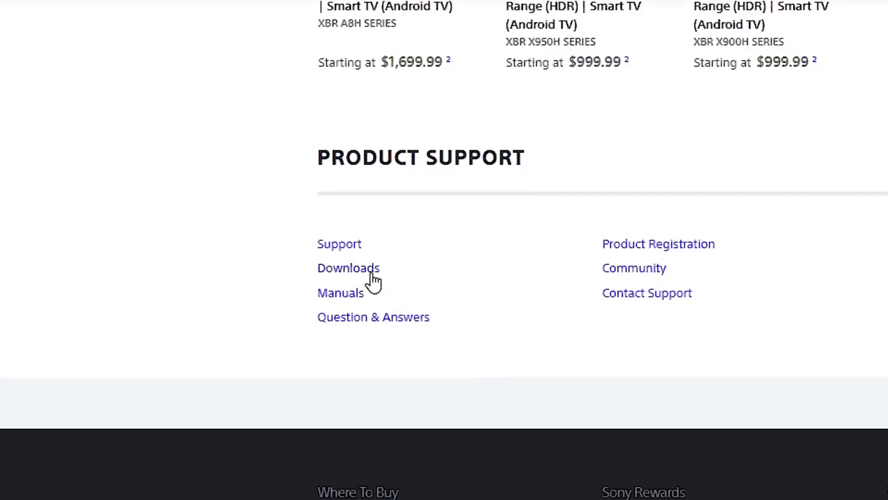
left_click(349, 267)
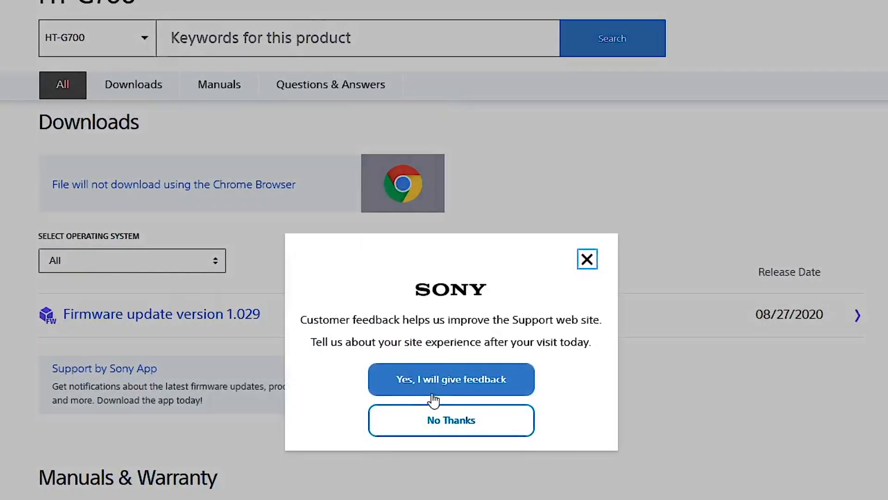
Dismiss the feedback prompt, open Firmware update version 1.029, and request its download.
left_click(587, 259)
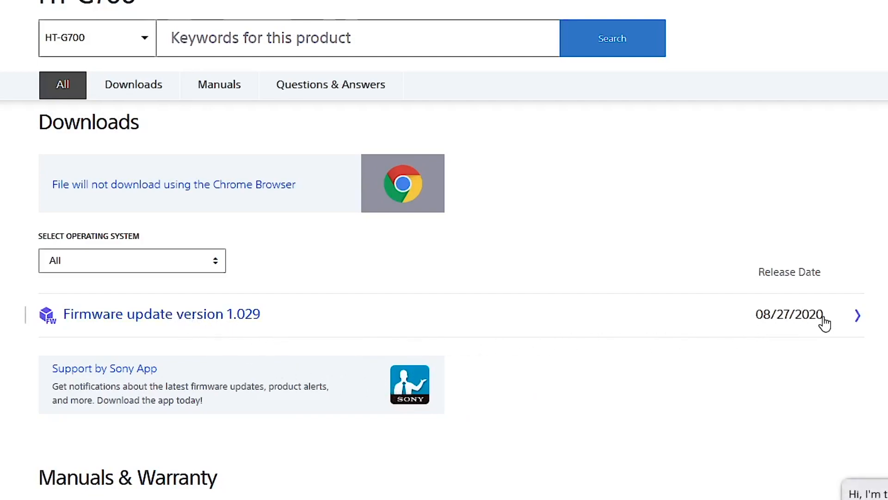
left_click(161, 314)
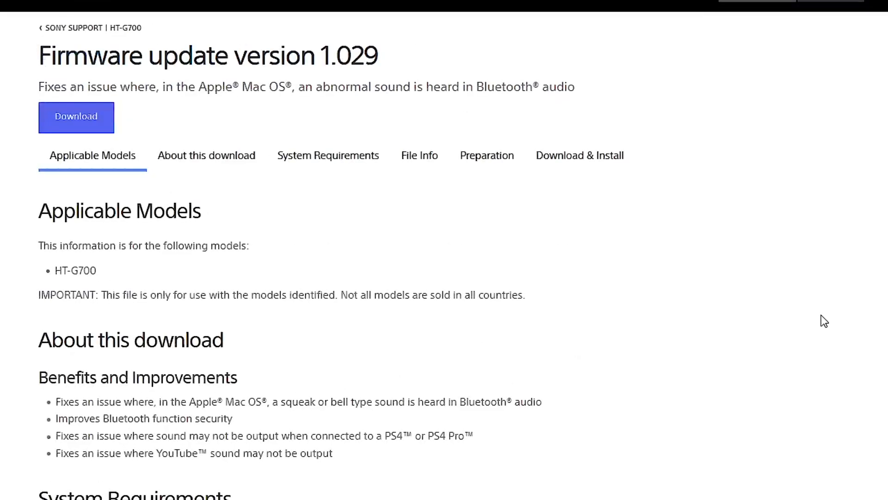
mouse_move(733, 337)
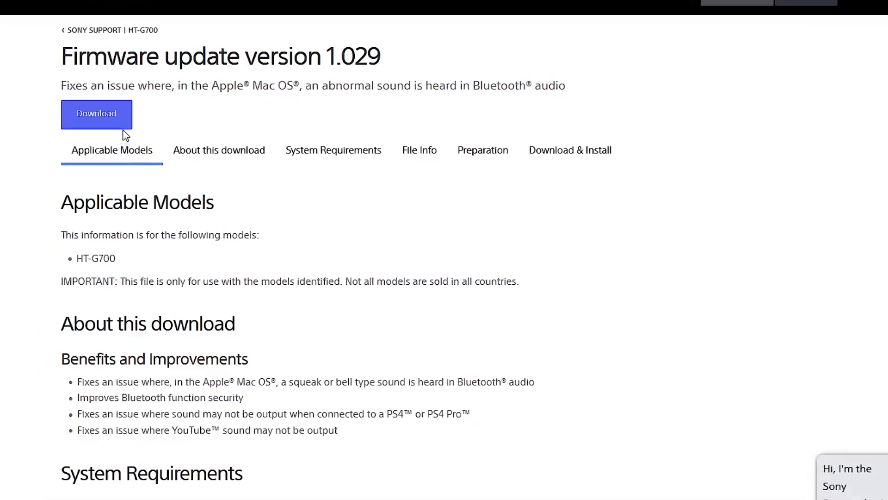
left_click(96, 114)
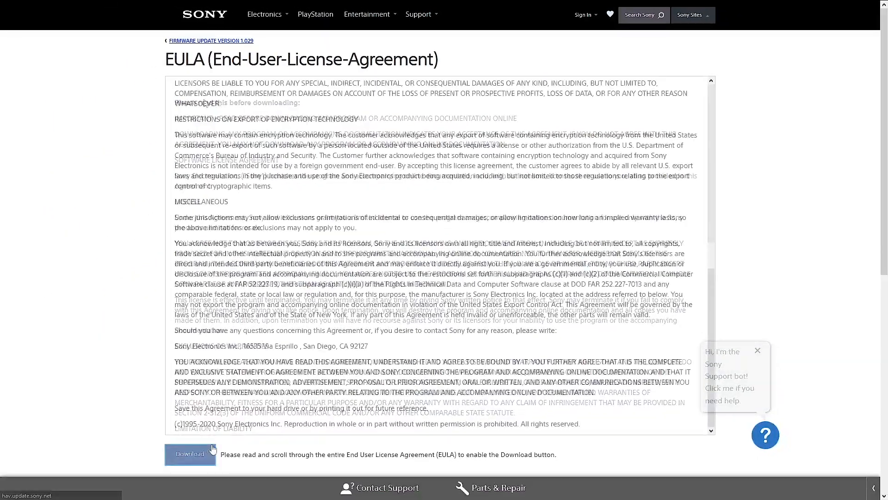
Choose Save File for G700_Update_1029.zip and confirm with OK.
left_click(190, 453)
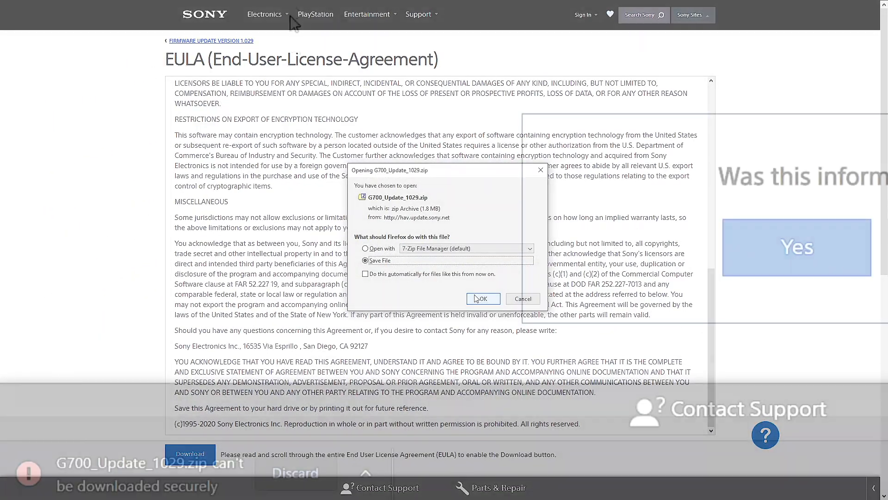
left_click(366, 473)
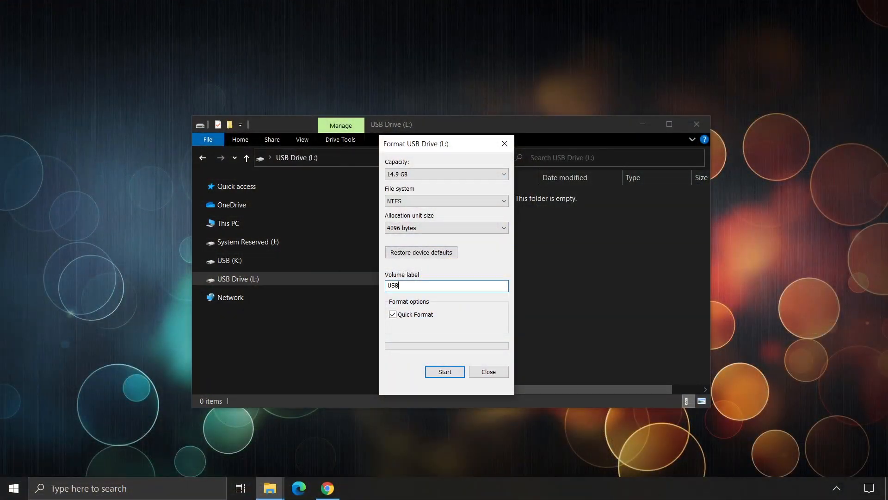
Type '16' and 'GB' into the volume label, then open File Explorer from the taskbar.
type("16")
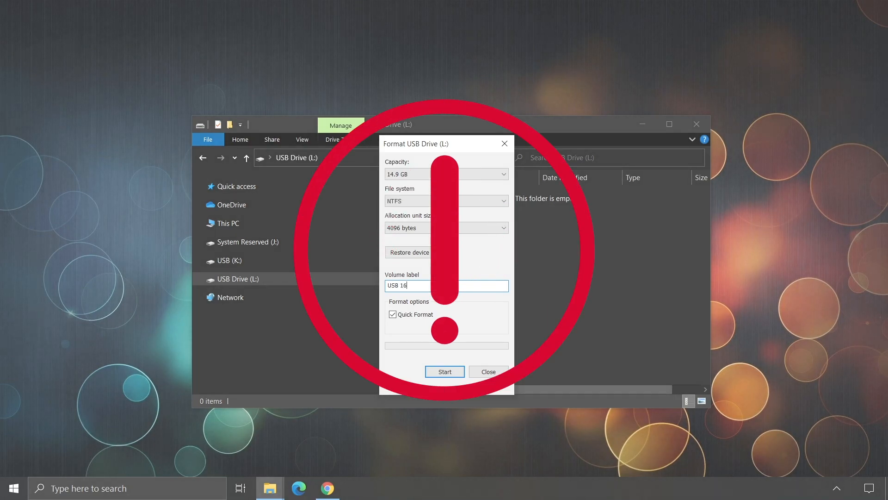
type("GB")
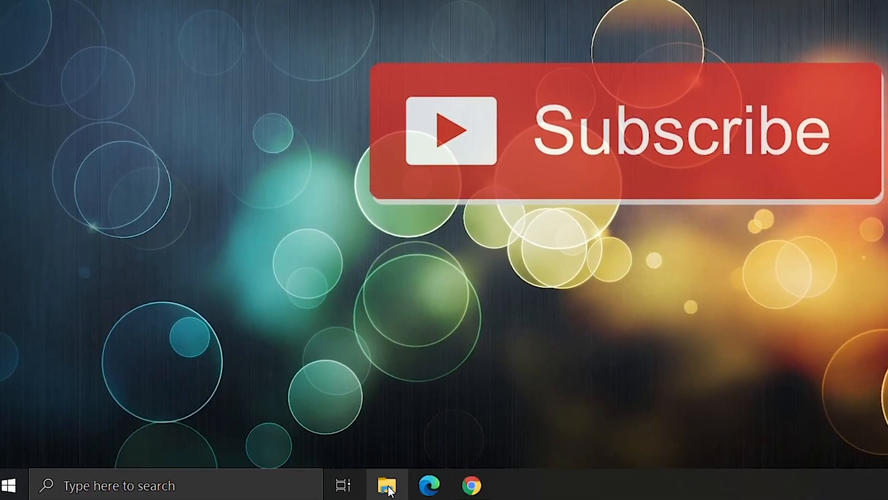
left_click(387, 486)
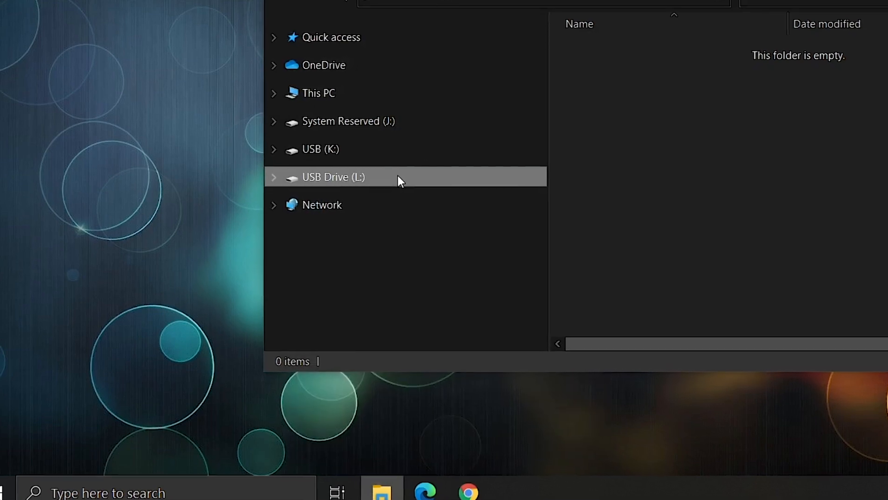
Format USB Drive (L:) with label 'USB 16GB' and FAT32, confirming the data erase.
right_click(333, 177)
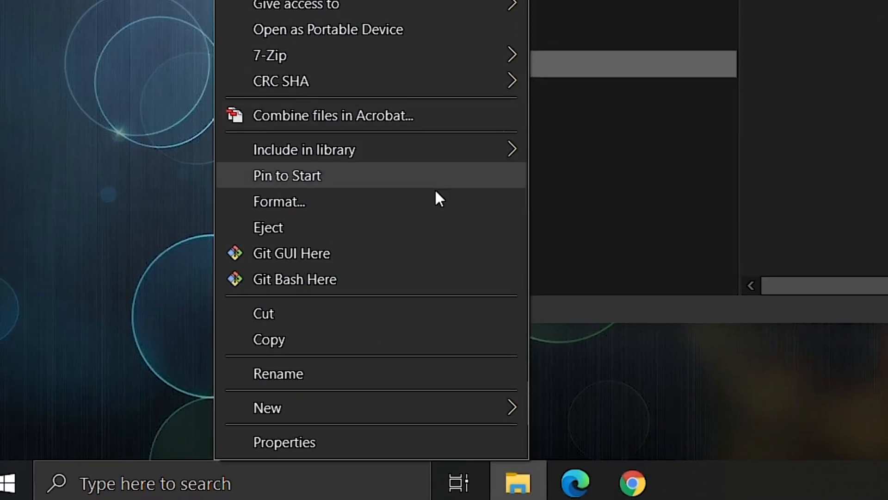
left_click(279, 201)
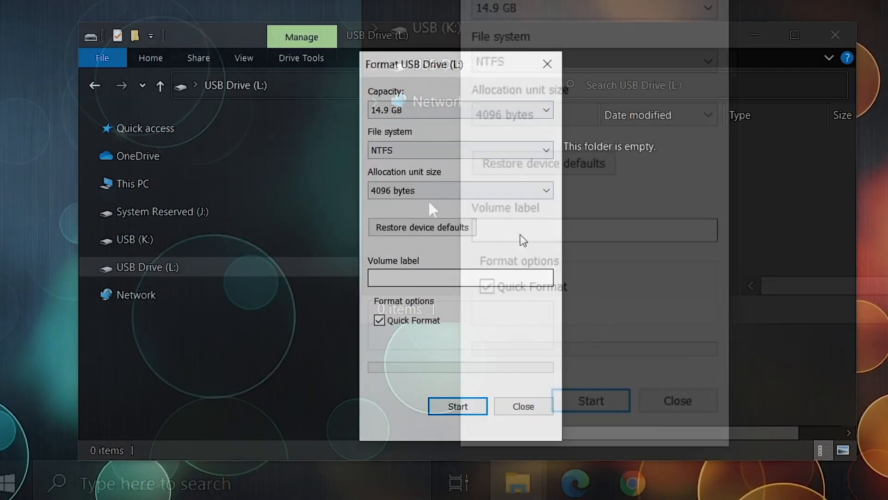
type("USB 16GB")
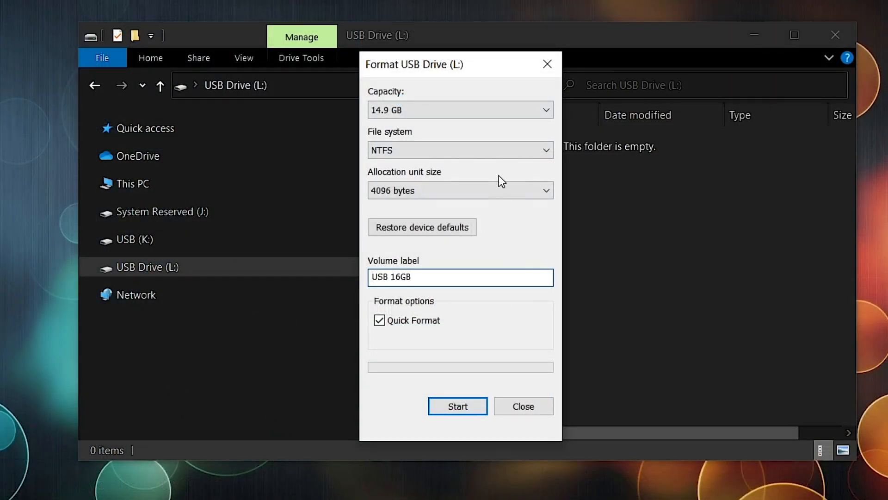
left_click(460, 149)
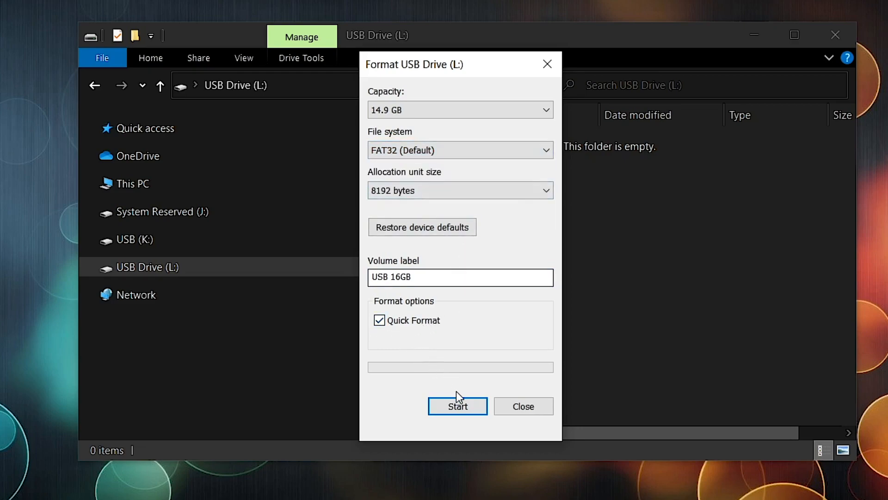
left_click(457, 406)
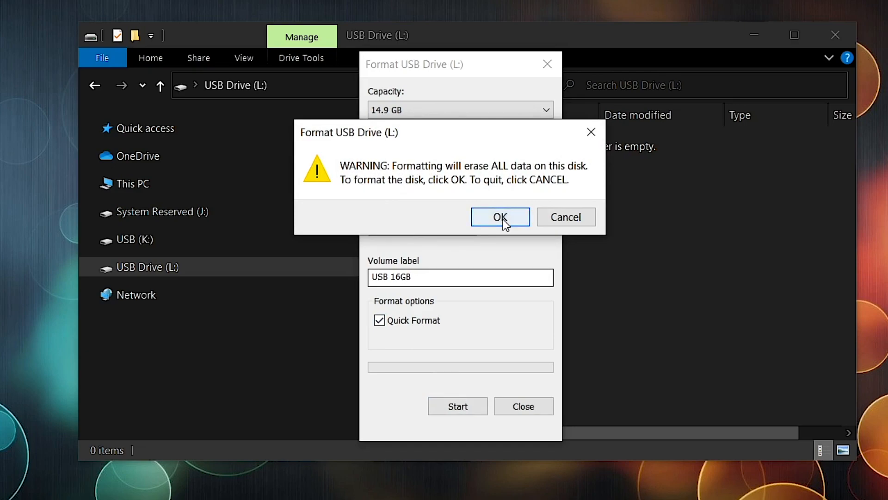
left_click(500, 217)
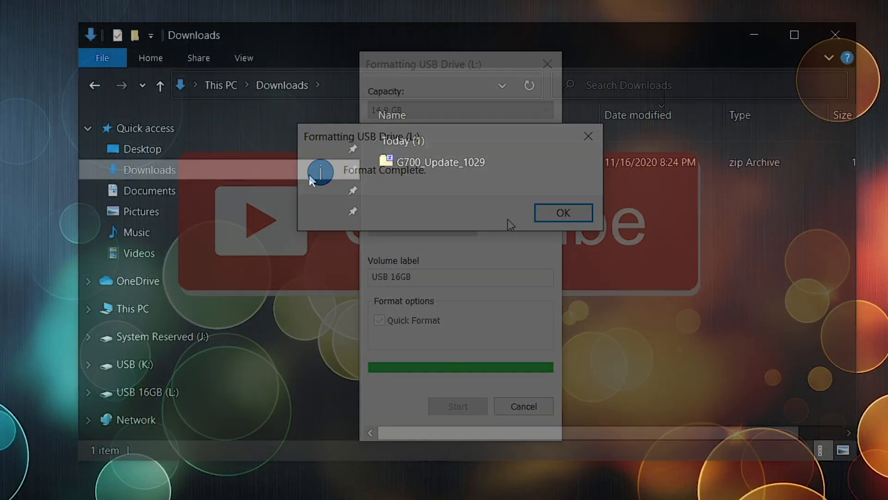
Extract G700_Update_1029 with 7-Zip, open G700_Update, and bring up FW_SB1.BIN's options.
left_click(563, 212)
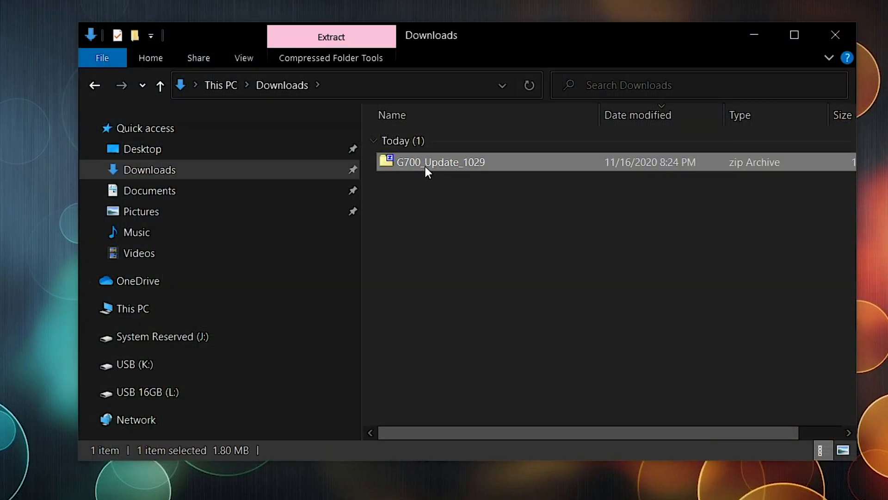
right_click(440, 162)
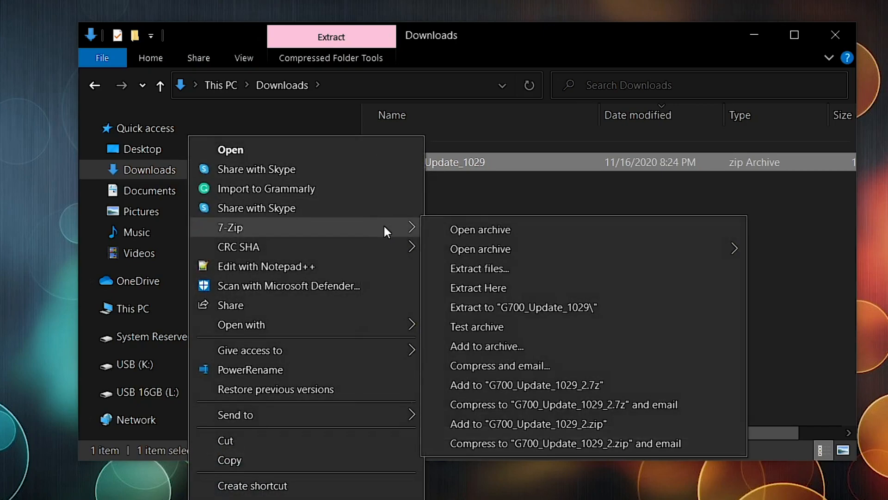
left_click(478, 288)
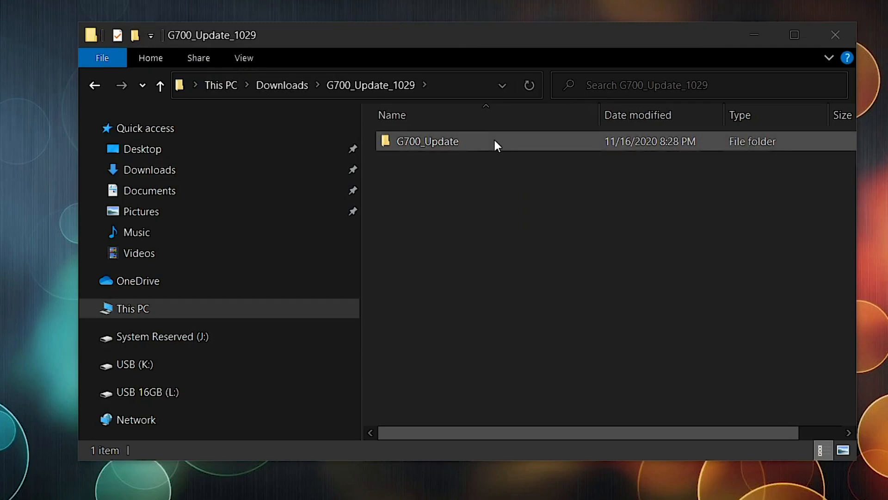
double_click(427, 141)
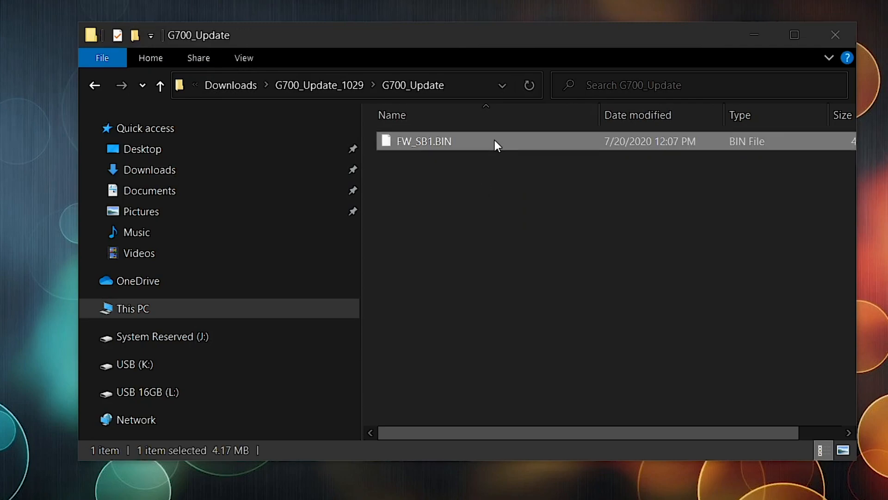
right_click(422, 141)
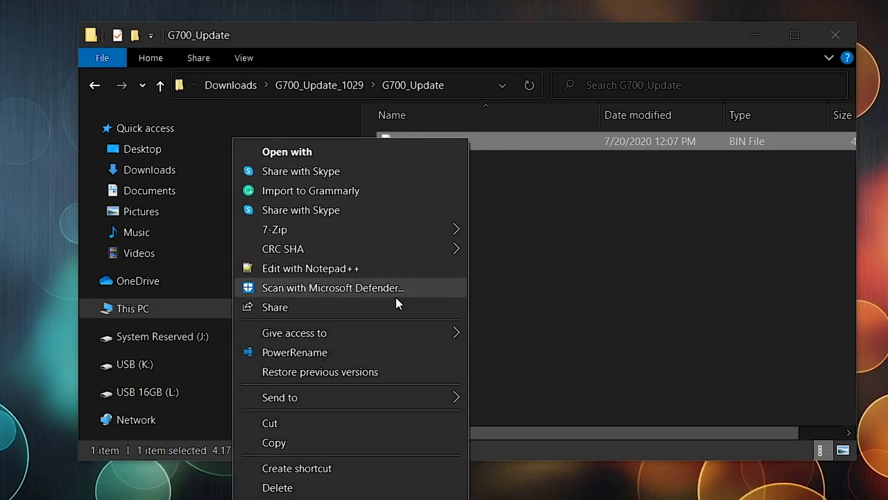